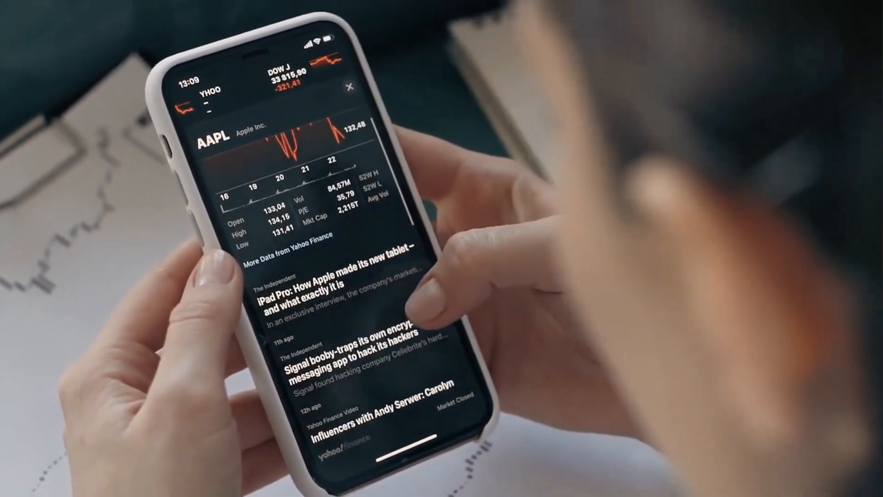
scroll(up, 3)
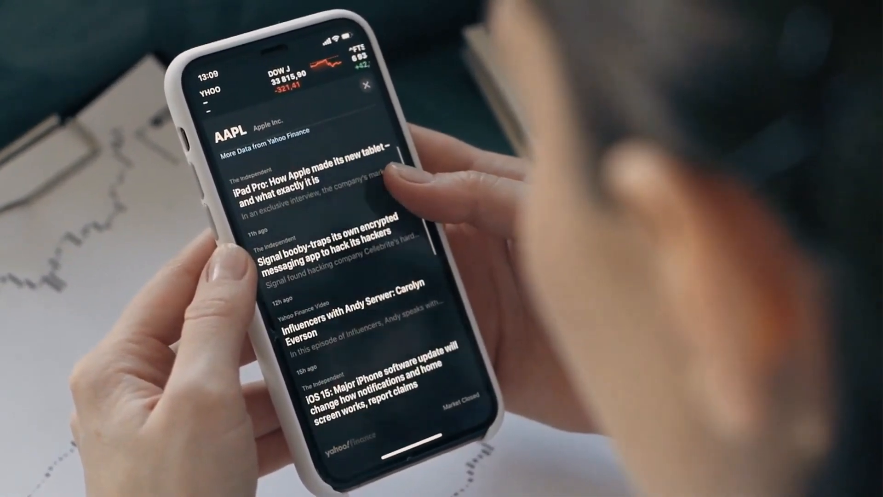
scroll(up, 3)
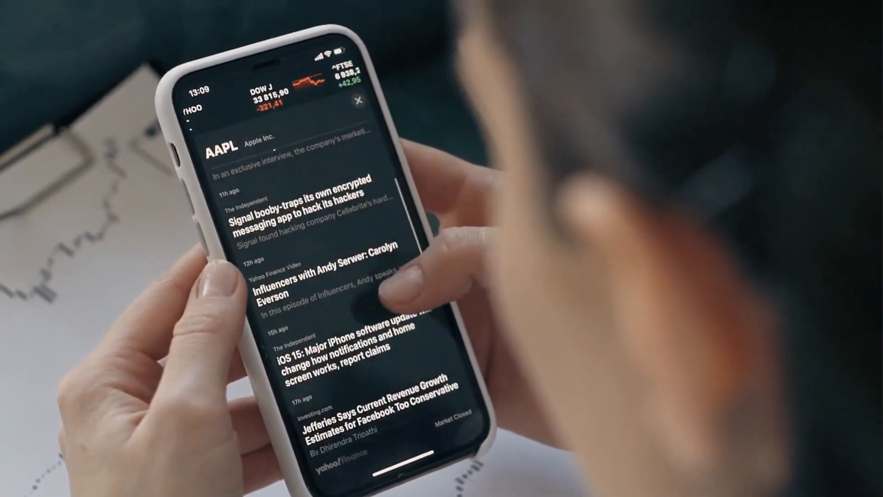